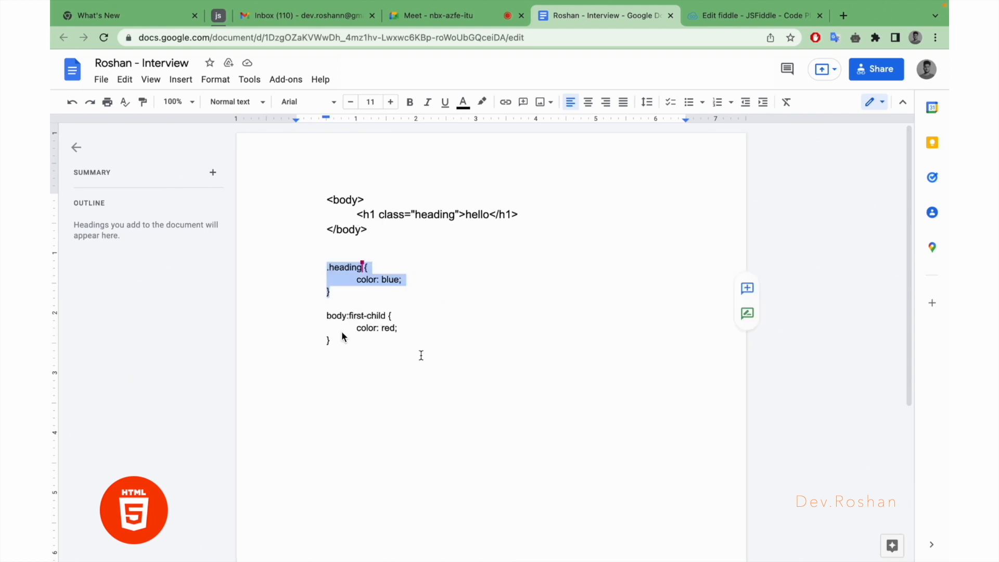
mouse_move(425, 374)
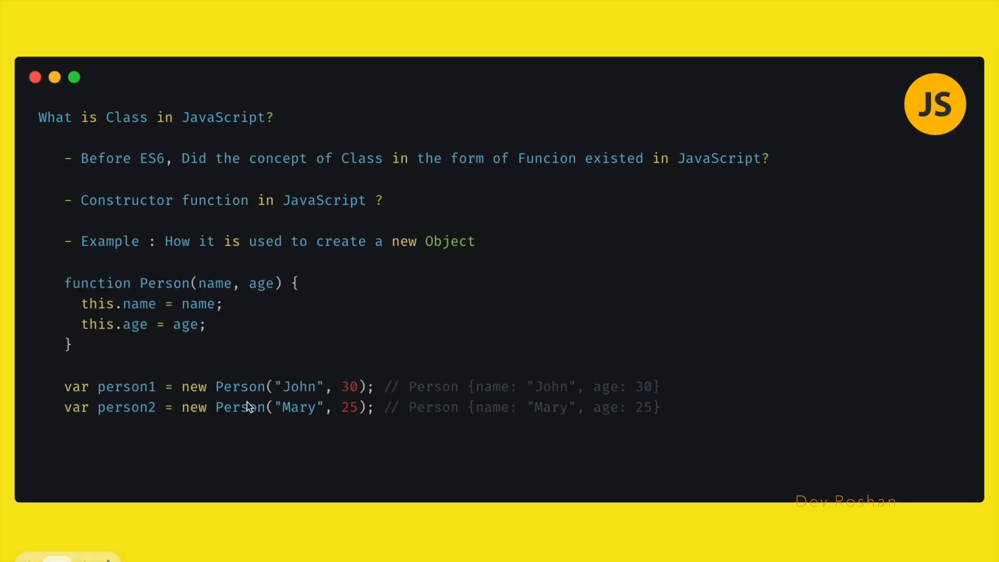
mouse_move(432, 353)
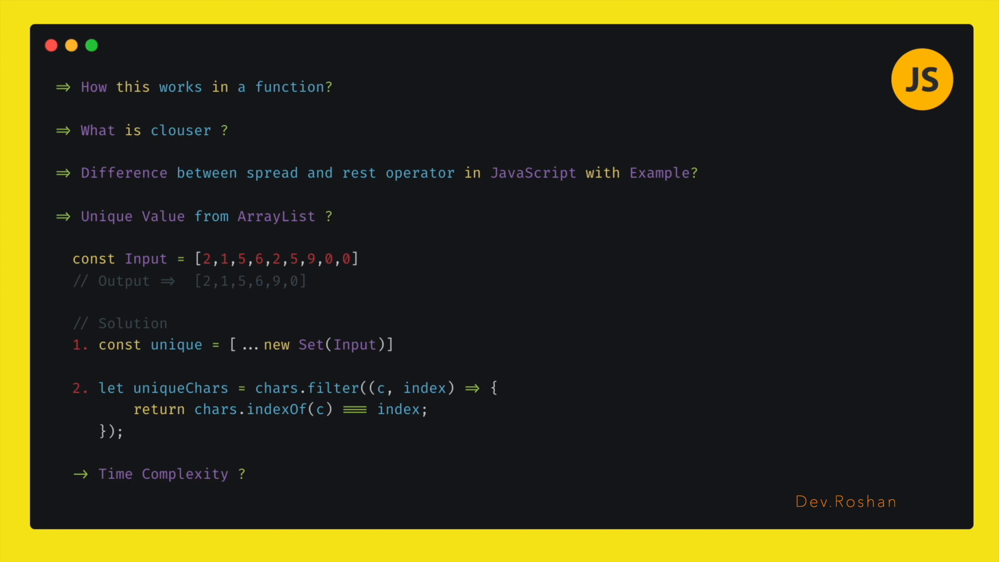
mouse_move(337, 346)
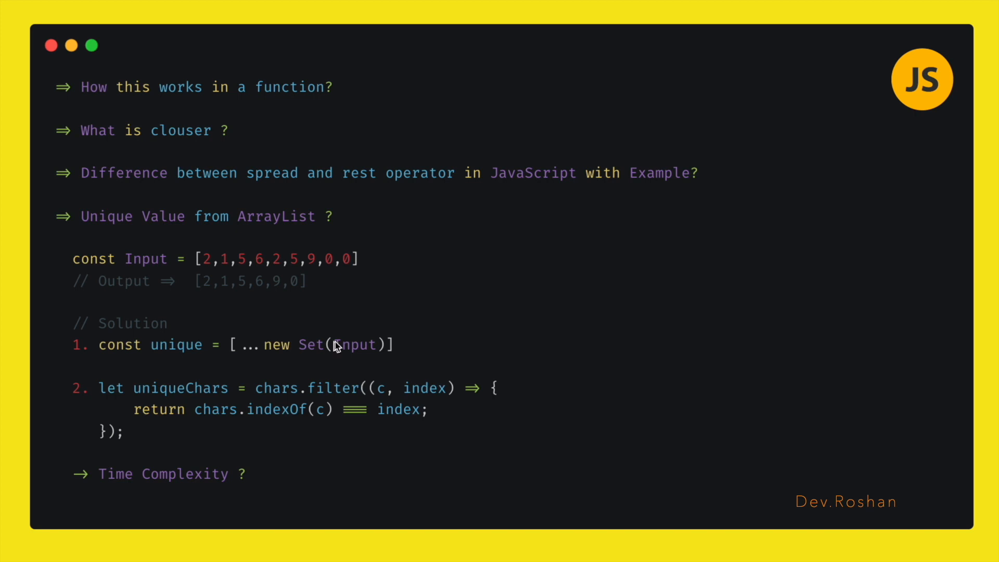
mouse_move(156, 234)
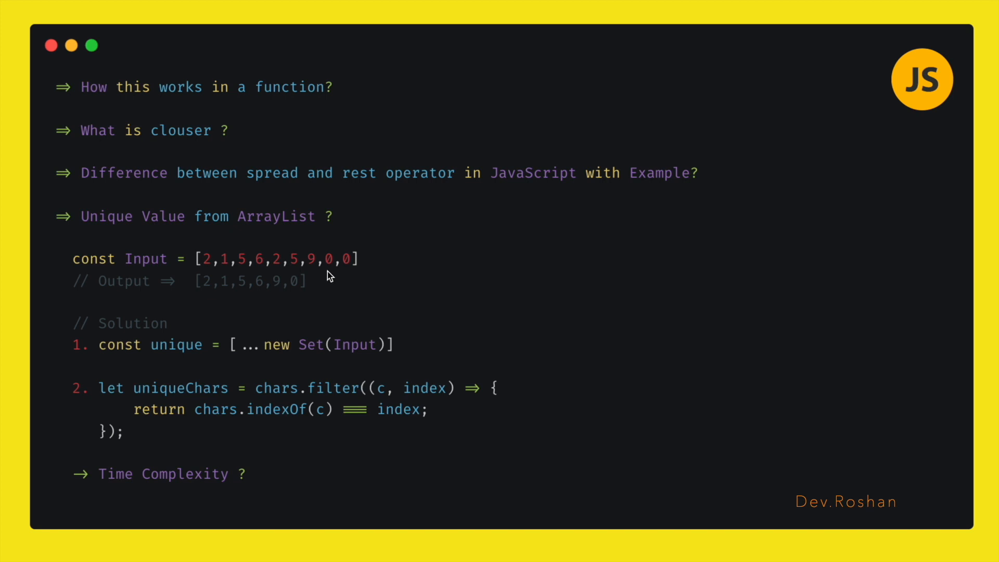
mouse_move(136, 354)
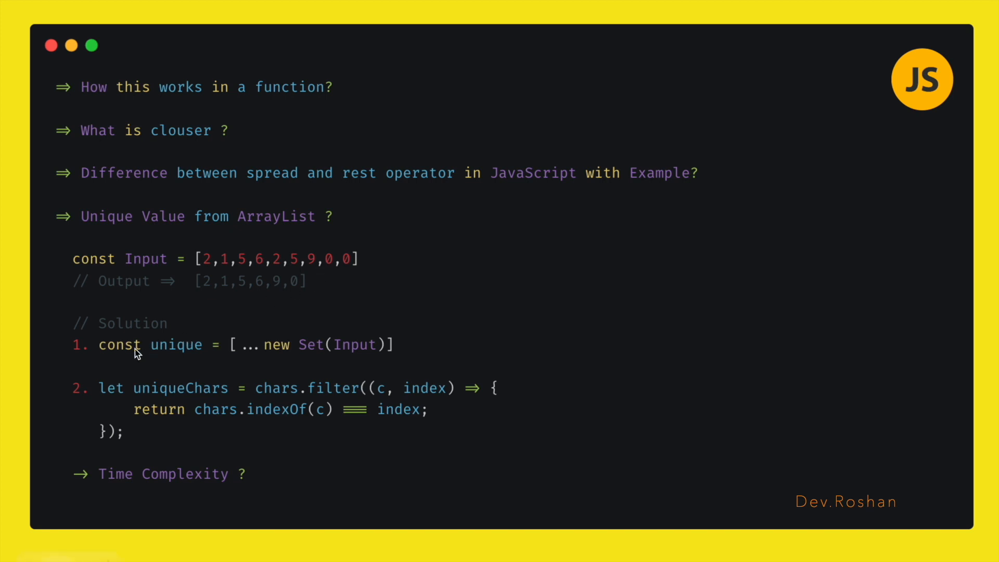
mouse_move(392, 350)
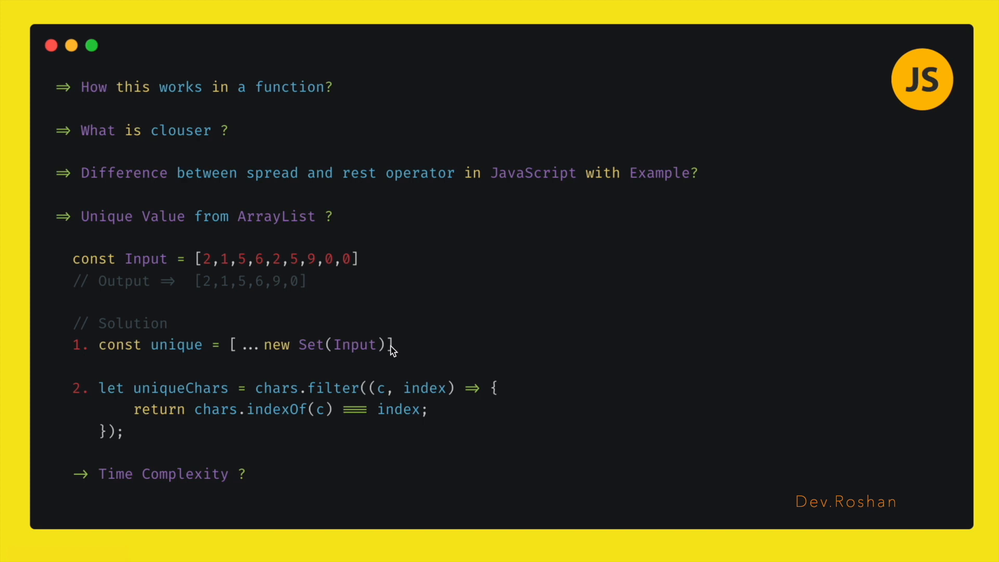
mouse_move(400, 365)
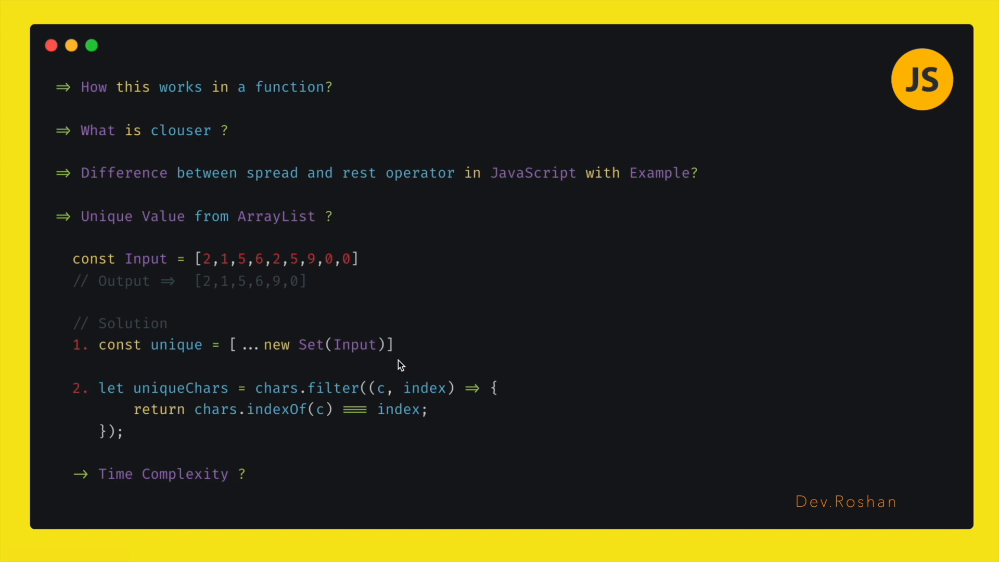
mouse_move(392, 372)
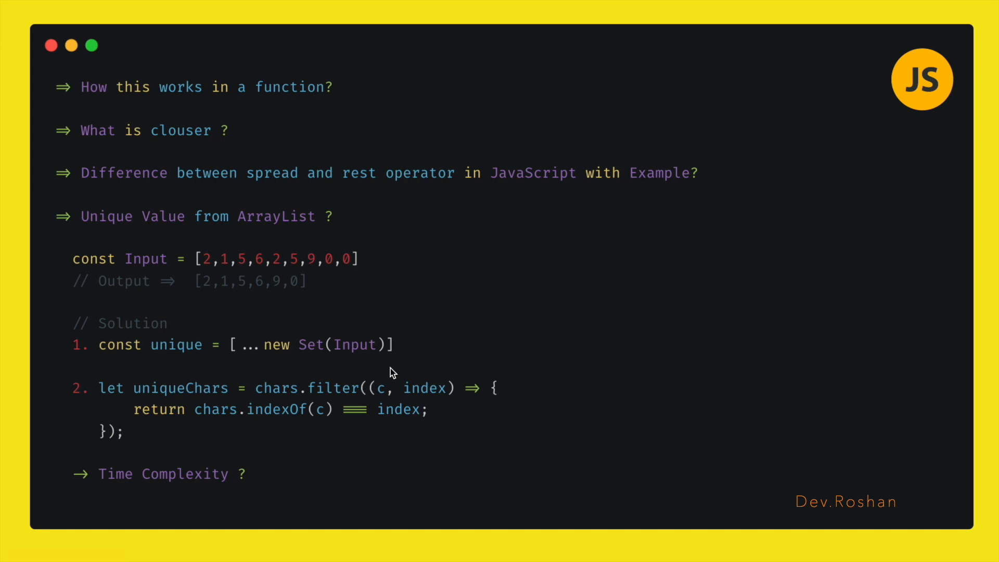
mouse_move(278, 372)
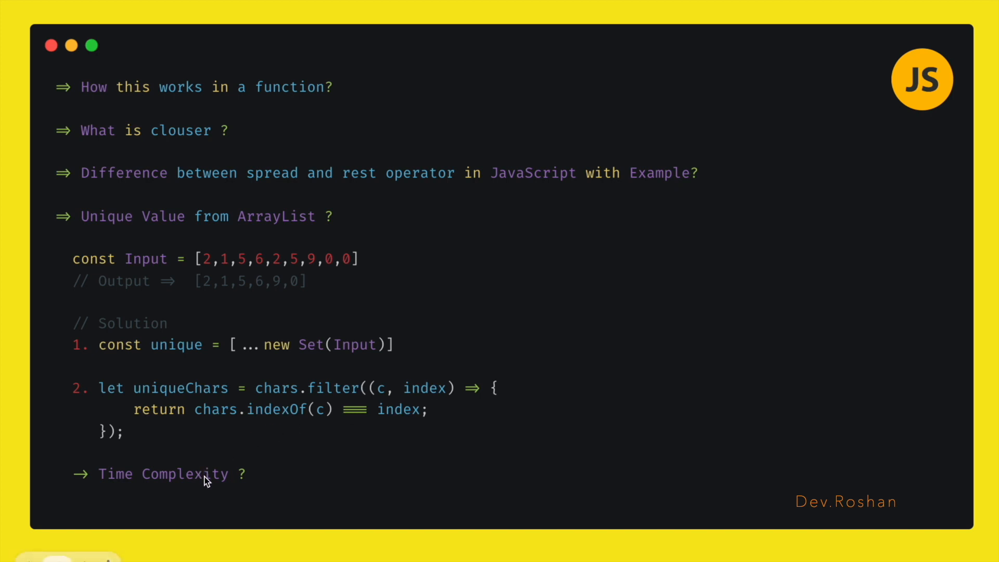
mouse_move(308, 418)
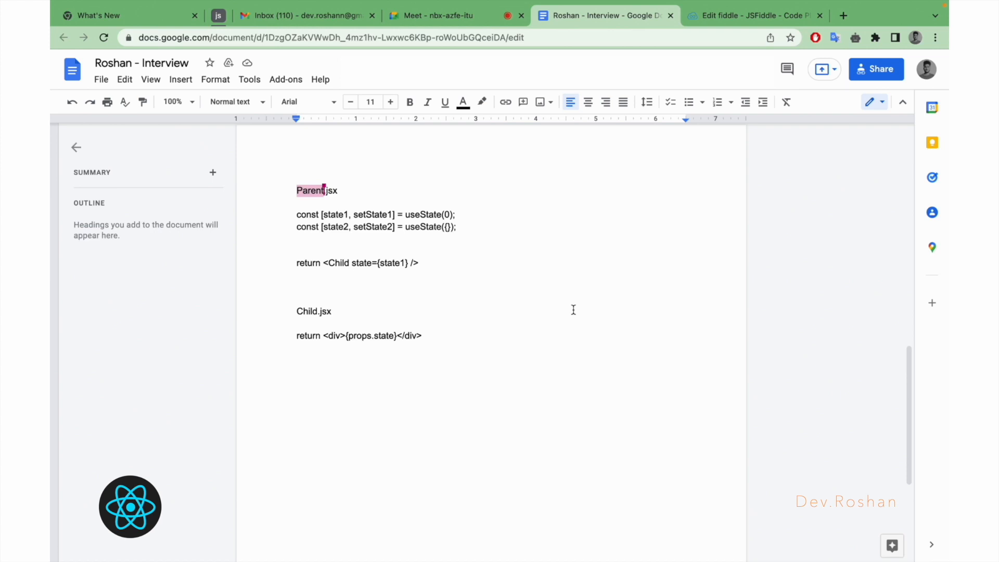
mouse_move(320, 297)
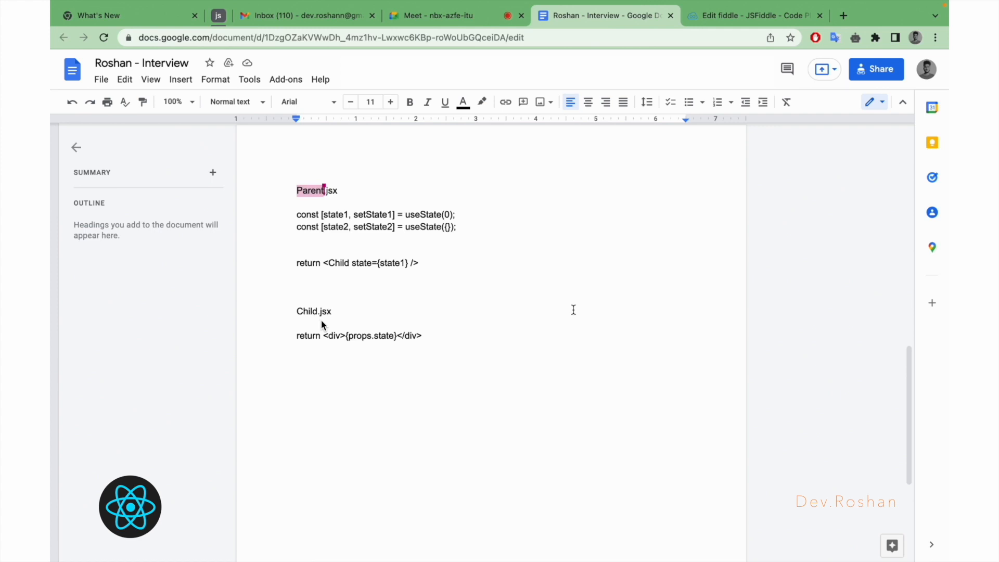
mouse_move(394, 288)
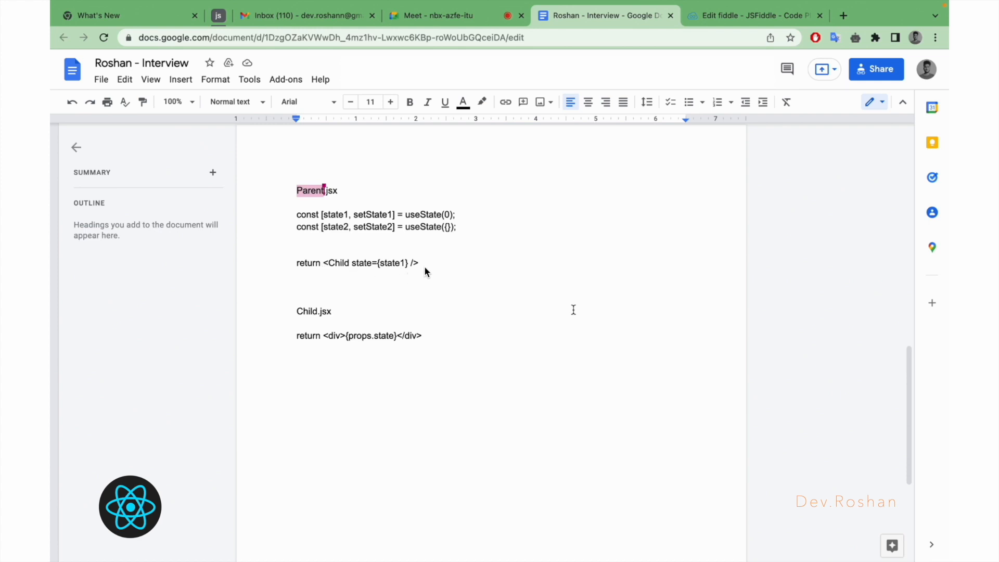
mouse_move(373, 278)
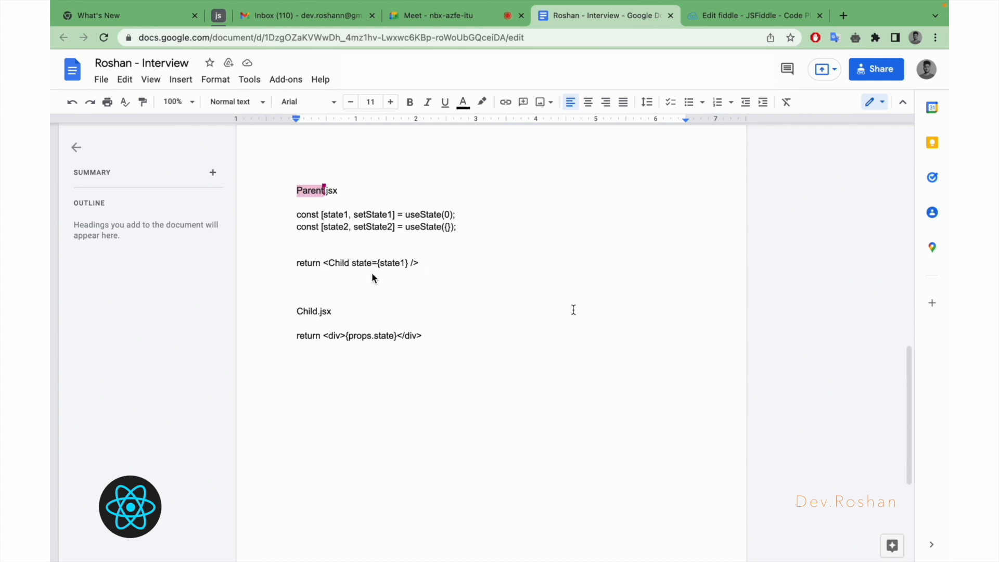
mouse_move(405, 281)
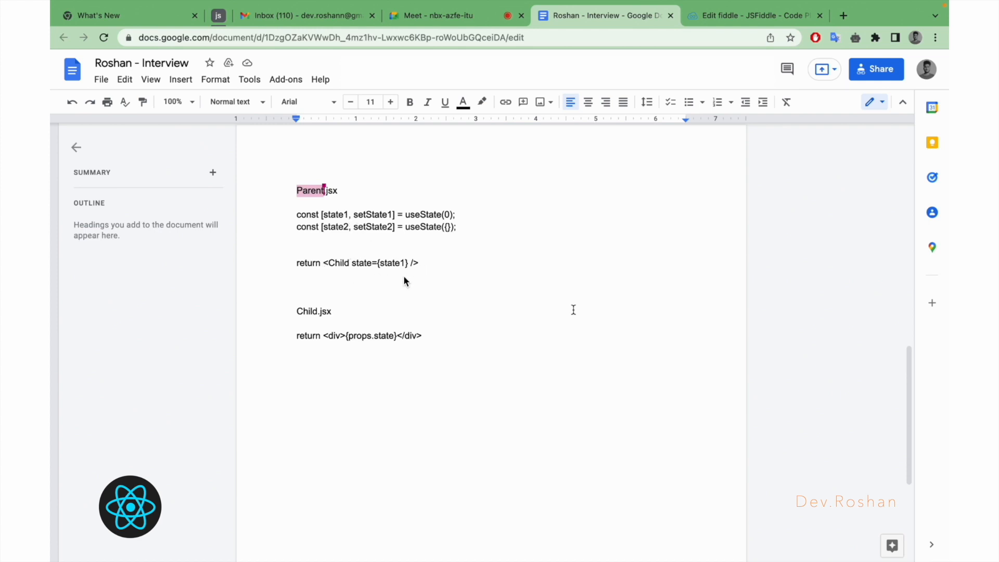
mouse_move(381, 219)
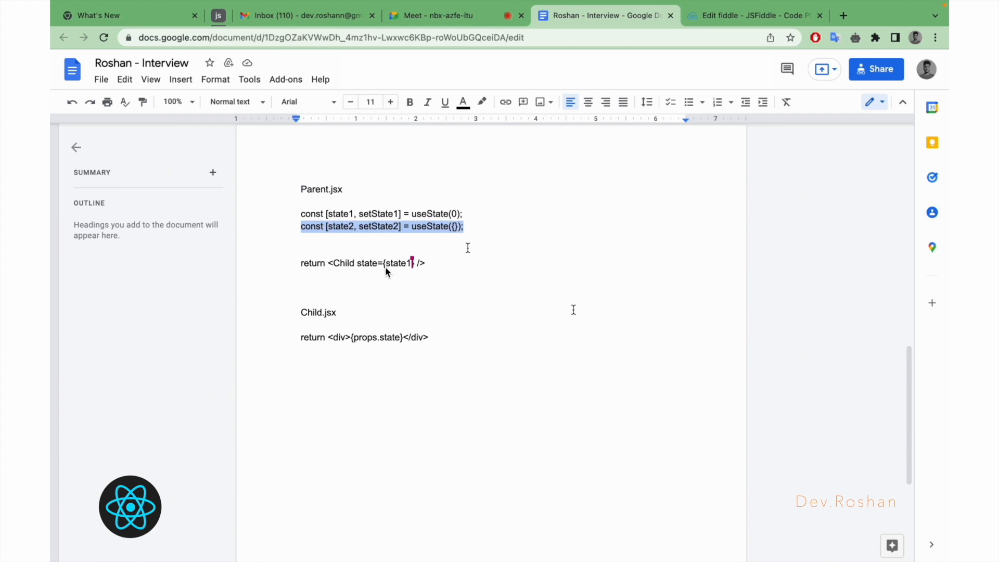
mouse_move(369, 288)
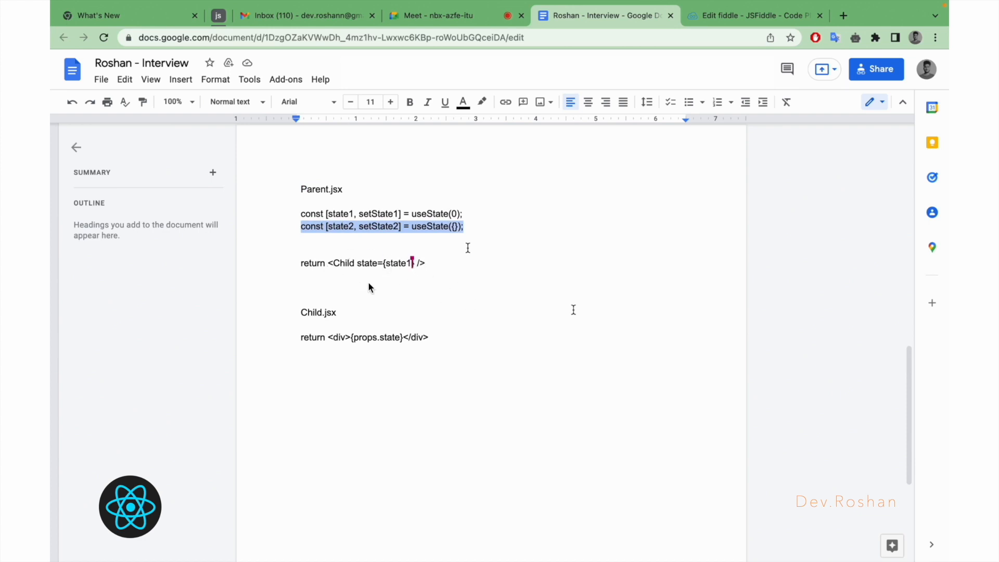
mouse_move(394, 237)
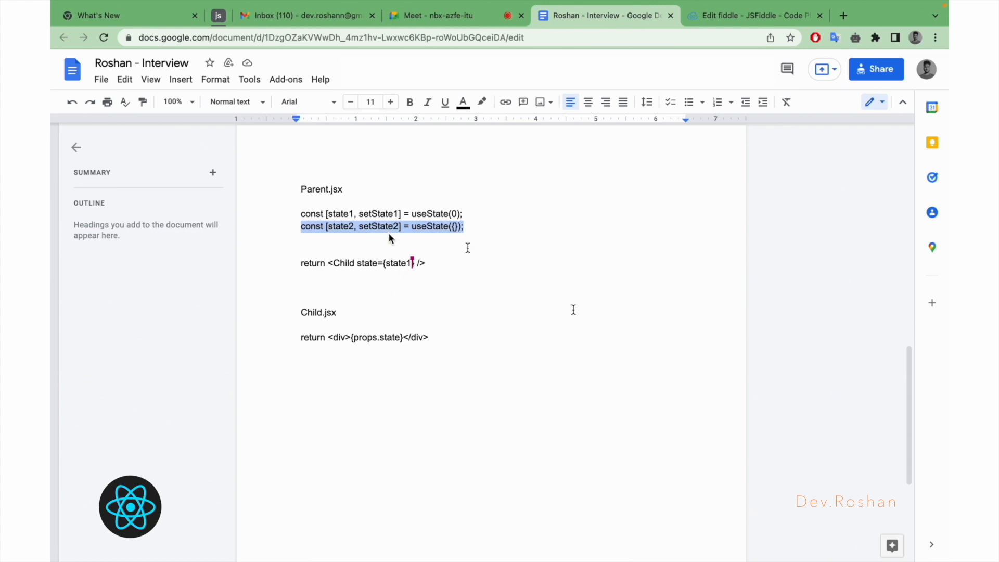
mouse_move(413, 276)
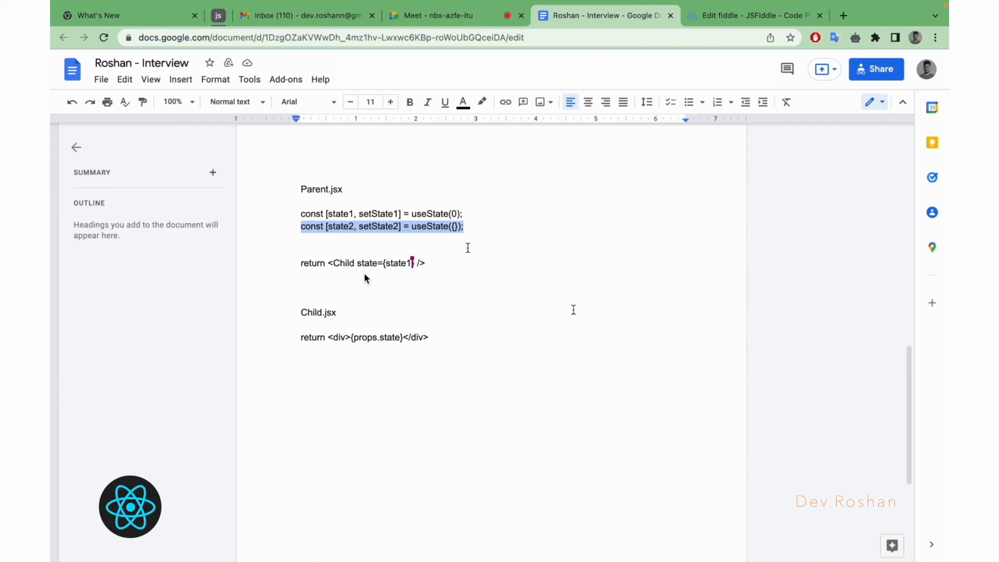
mouse_move(419, 326)
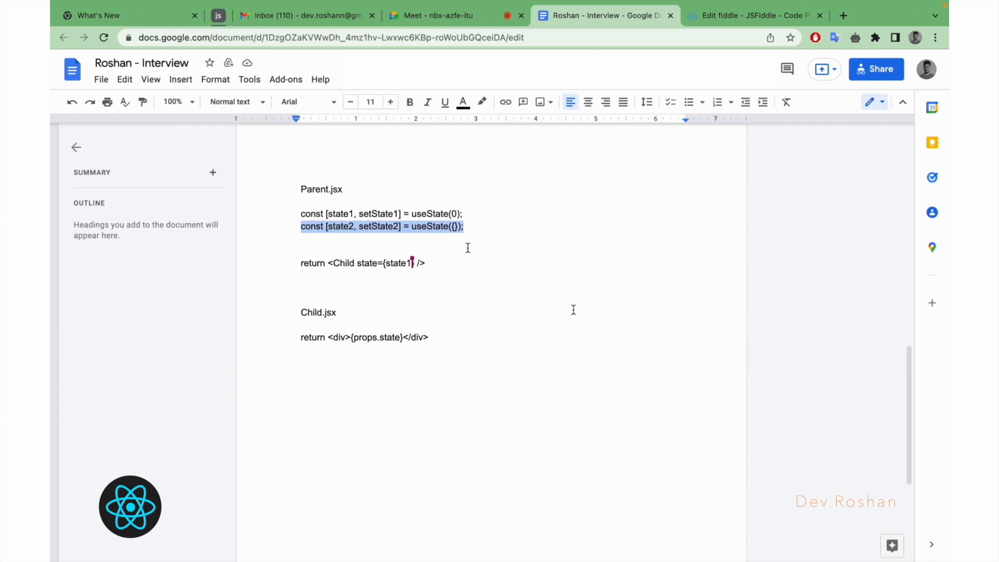
mouse_move(395, 273)
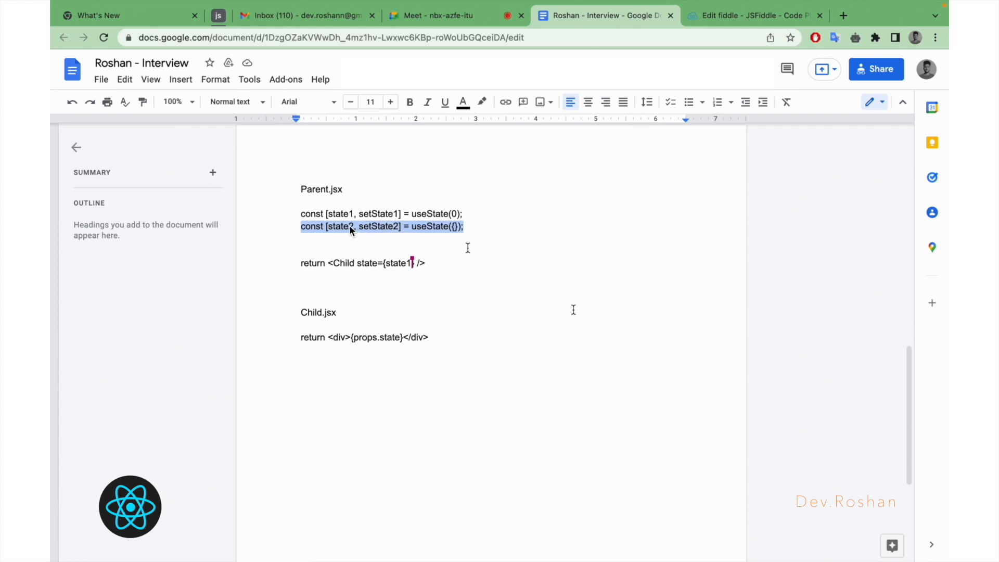
mouse_move(426, 279)
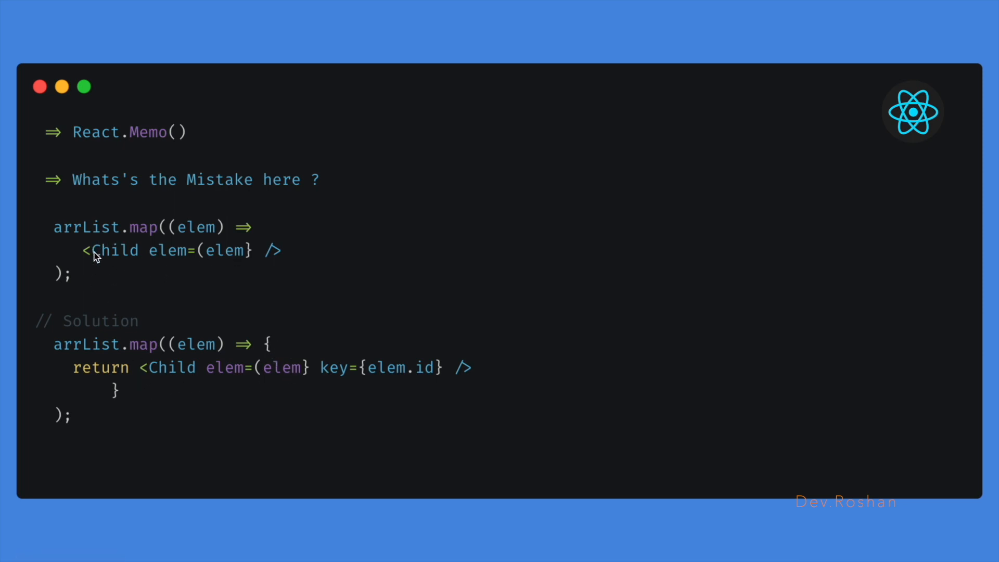
mouse_move(225, 243)
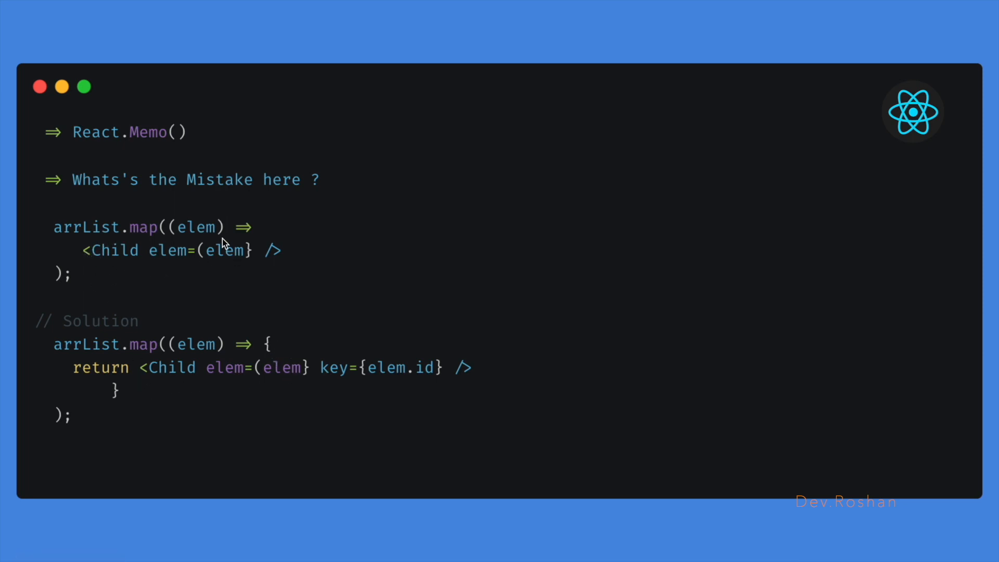
mouse_move(272, 232)
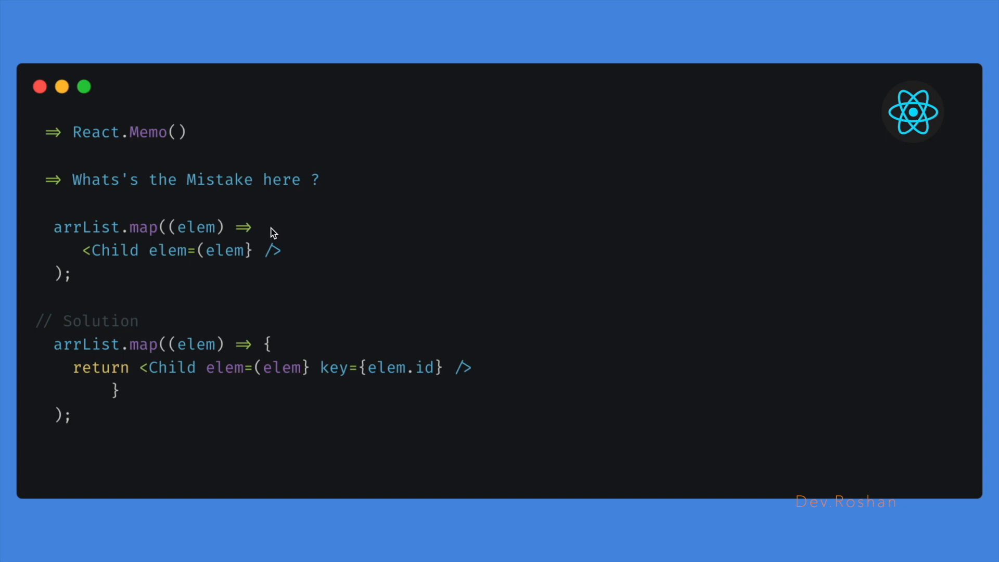